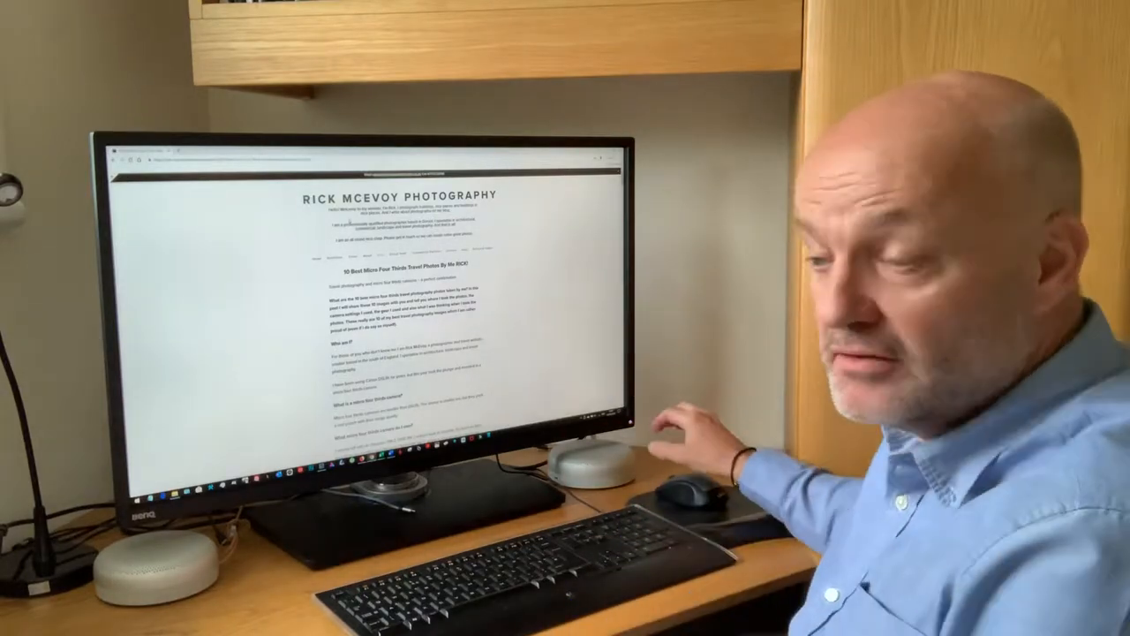
pyautogui.scroll(-3)
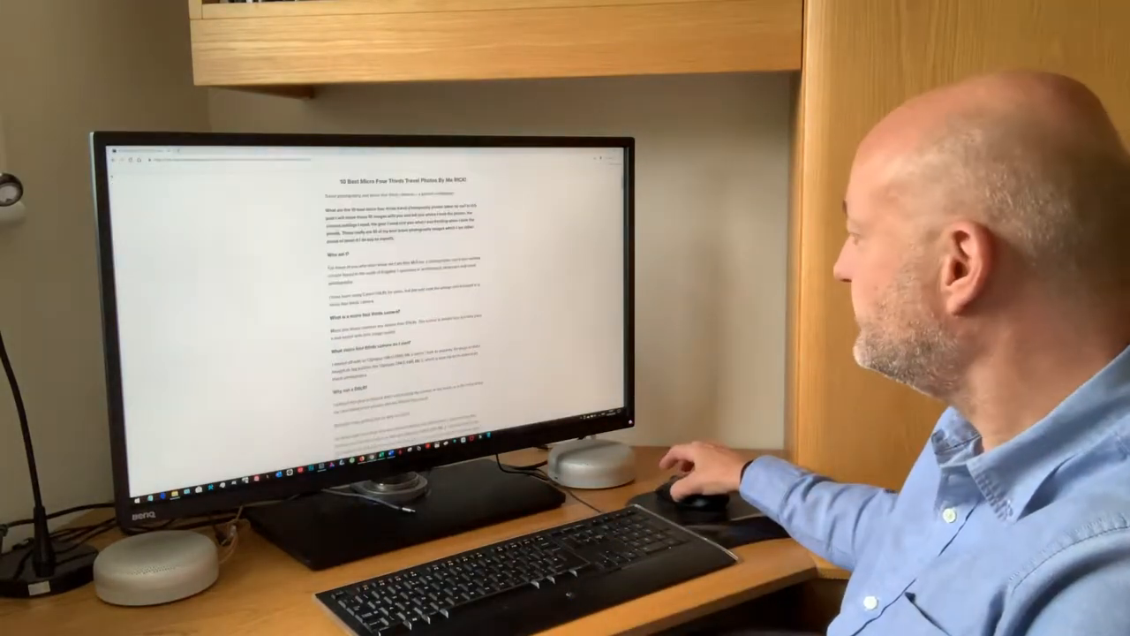
pyautogui.scroll(-3)
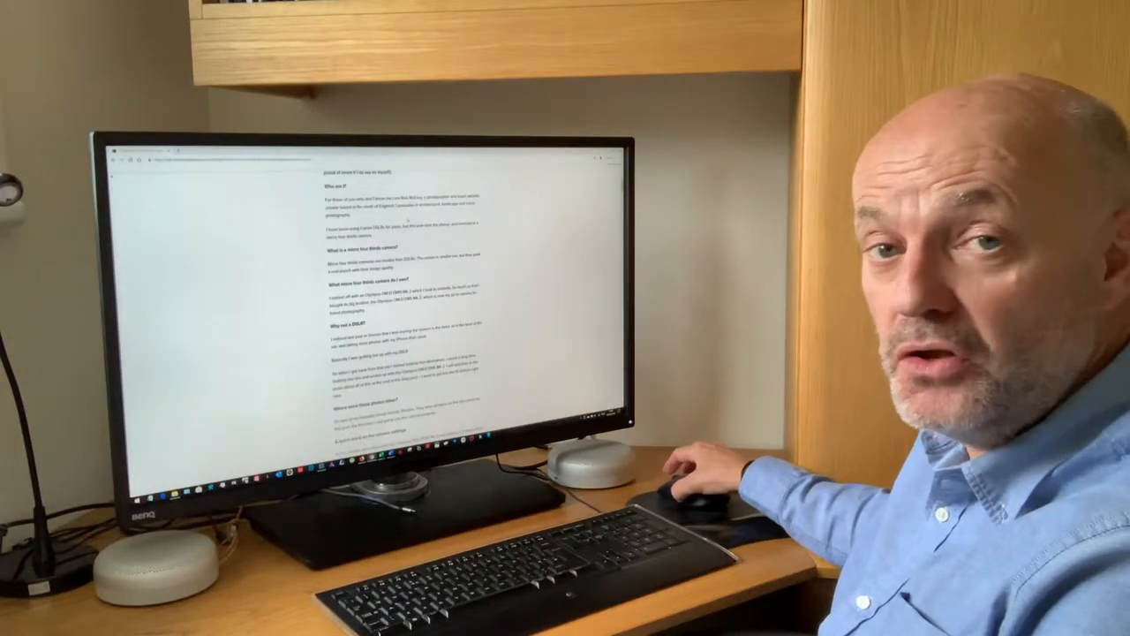
pyautogui.scroll(-3)
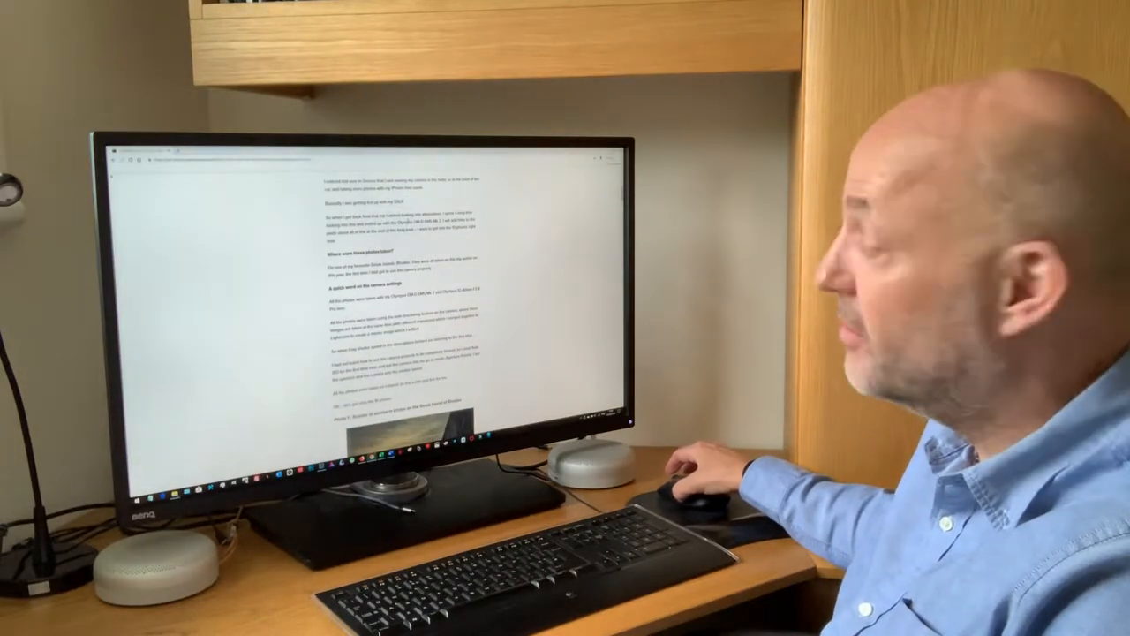
pyautogui.scroll(-3)
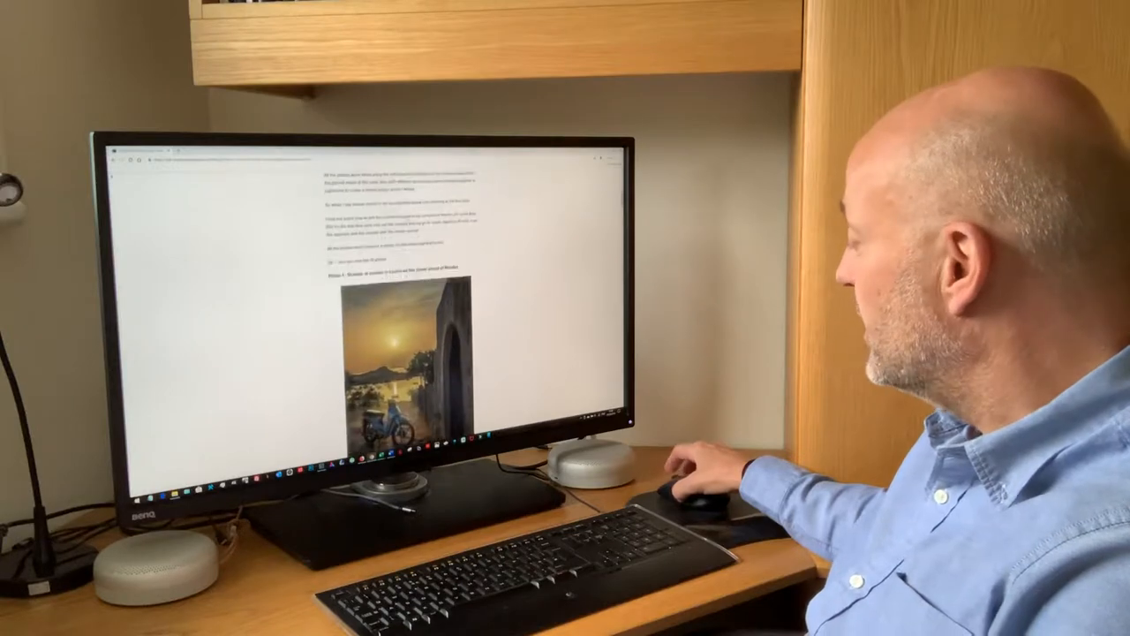